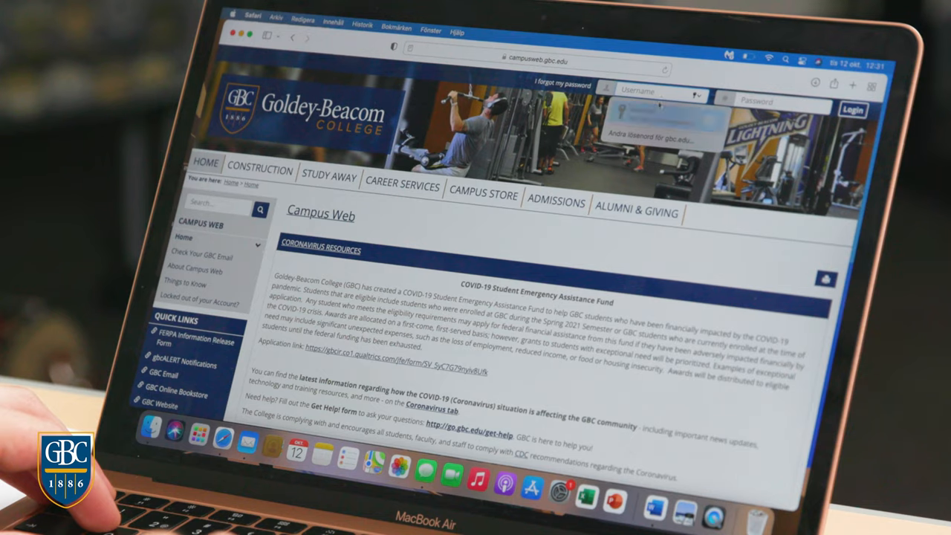
Step: Sign in to the Goldey-Beacom student portal with the account credentials
left_click(651, 95)
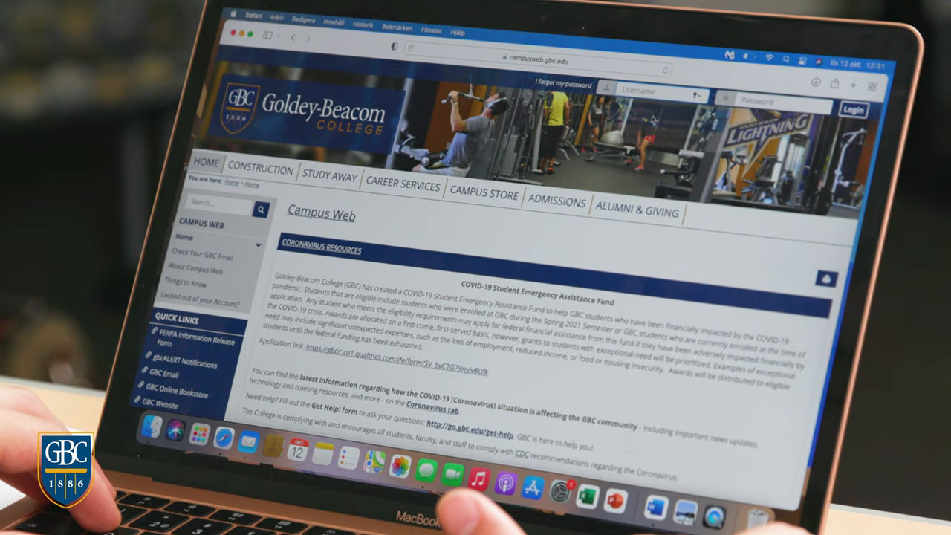
left_click(853, 110)
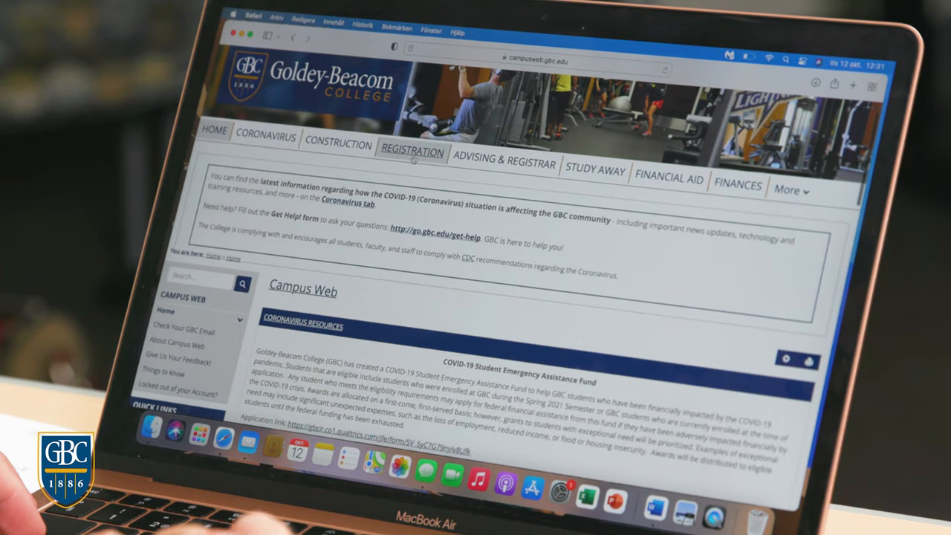
Step: Go to the Registration area and reach the Add/Drop Courses section
left_click(412, 152)
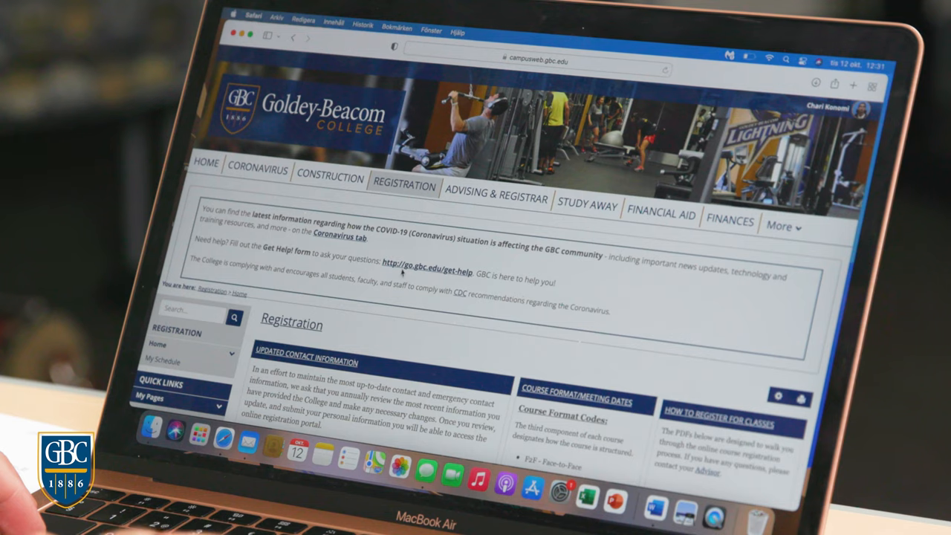
scroll("down", 3)
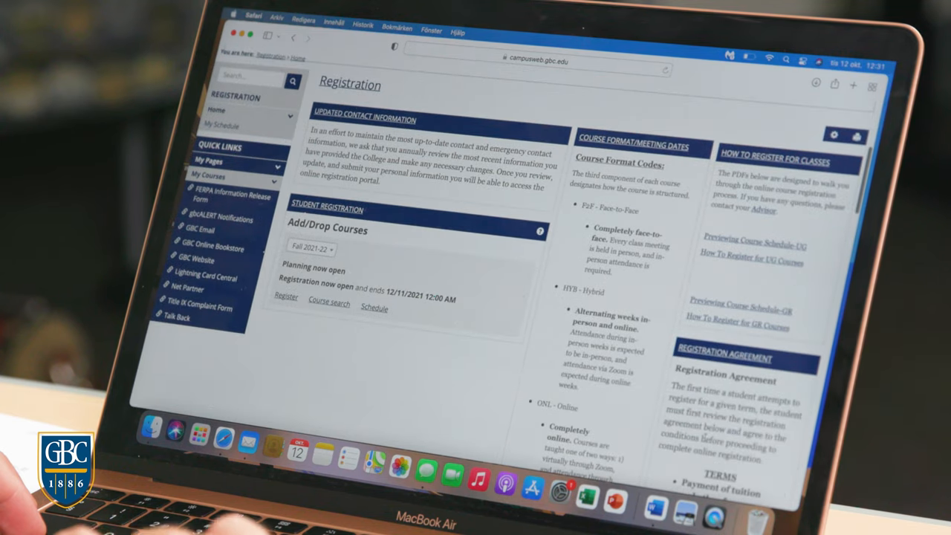
scroll("down", 3)
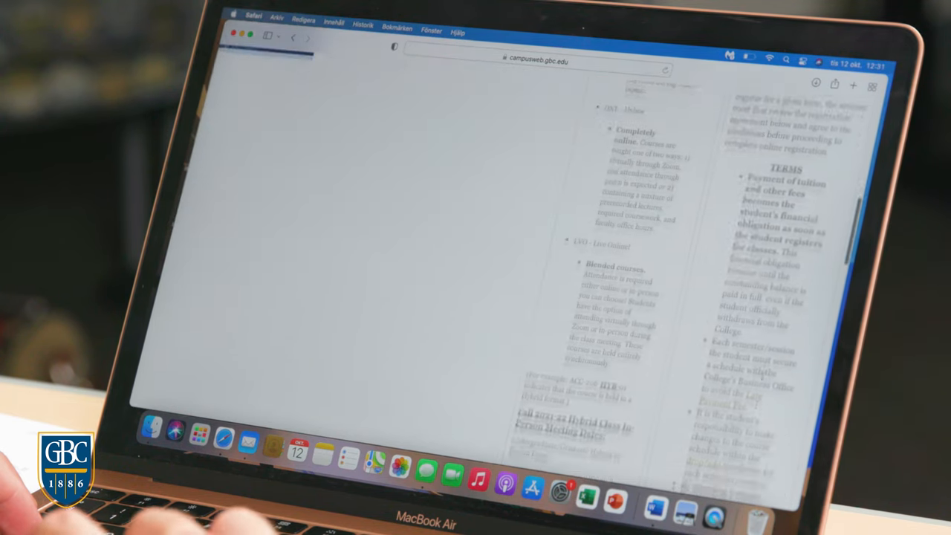
scroll("down", 3)
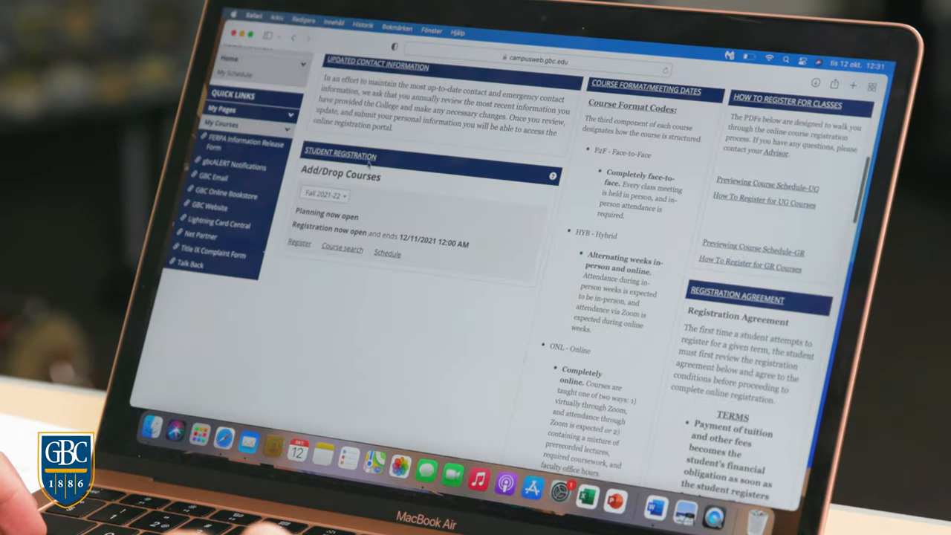
Step: Choose Fall 2021-22 as the term and start registration for it
left_click(324, 196)
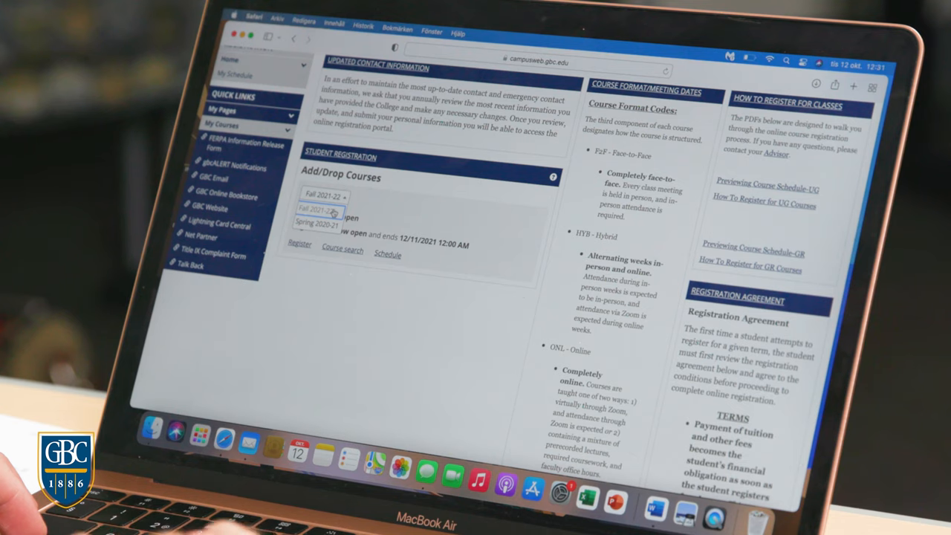
left_click(324, 196)
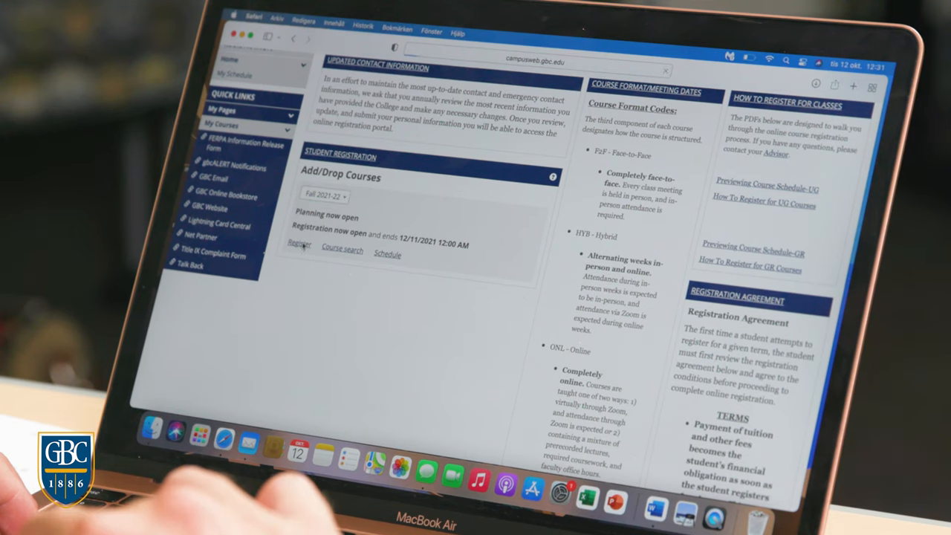
left_click(299, 245)
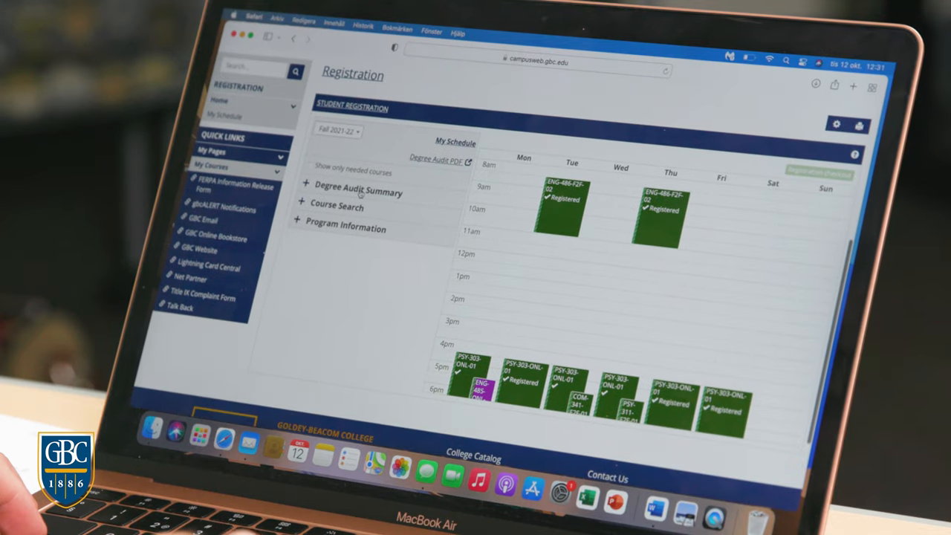
Step: Expand the Degree Audit Summary and show the GEN Lower Electives ACC course list
left_click(300, 193)
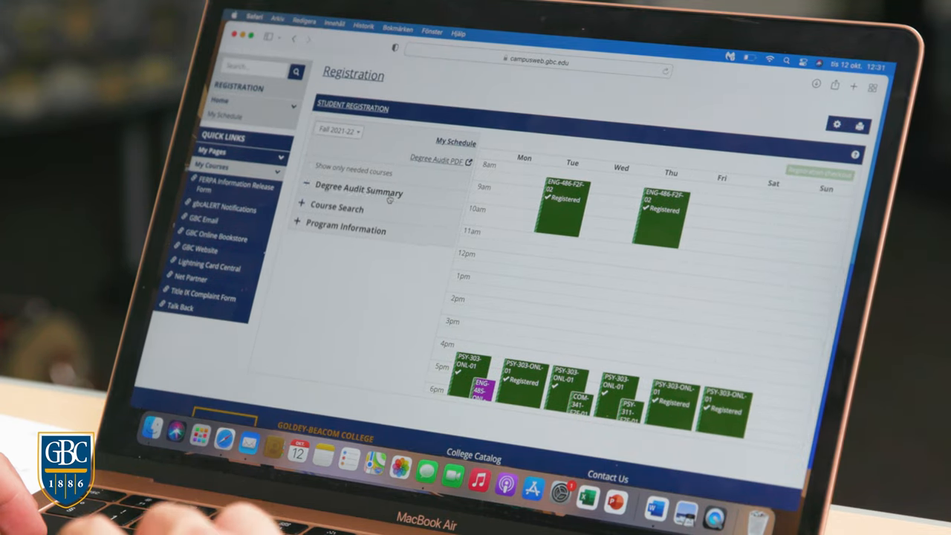
left_click(360, 194)
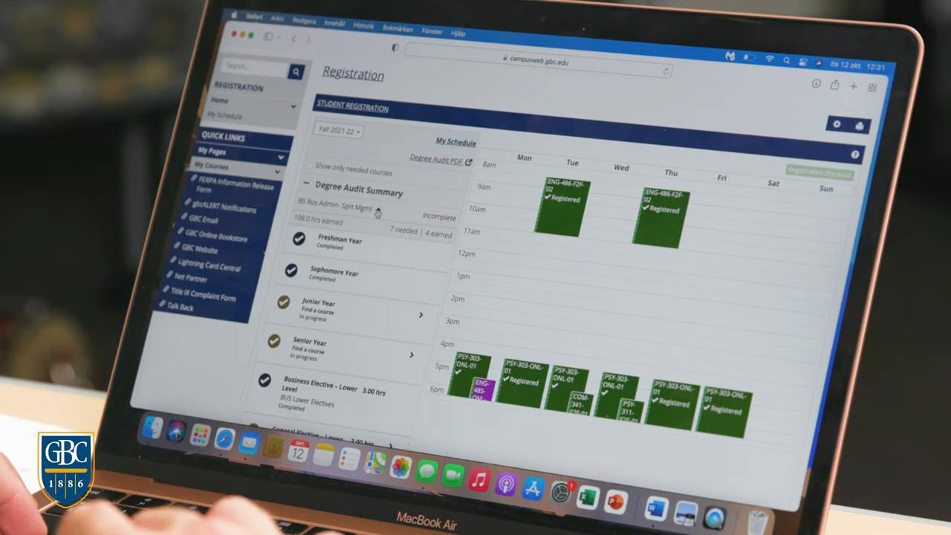
scroll("down", 3)
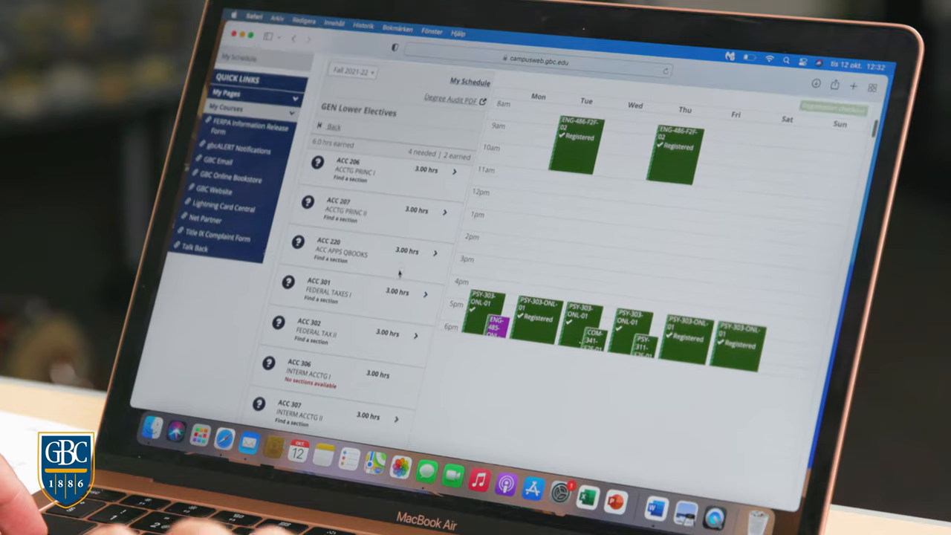
Step: Find COM 341 Group Dynamics in the electives list and view its offered sections
scroll("down", 3)
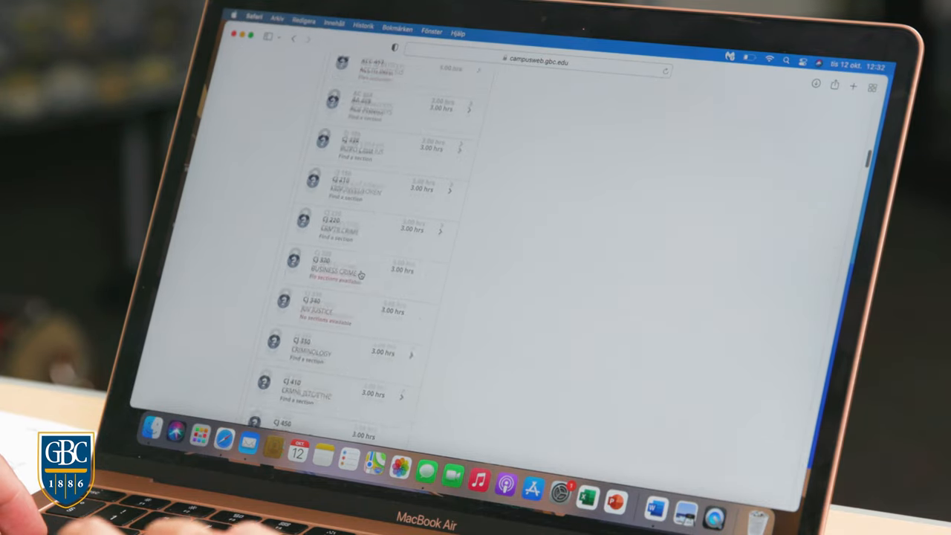
scroll("down", 3)
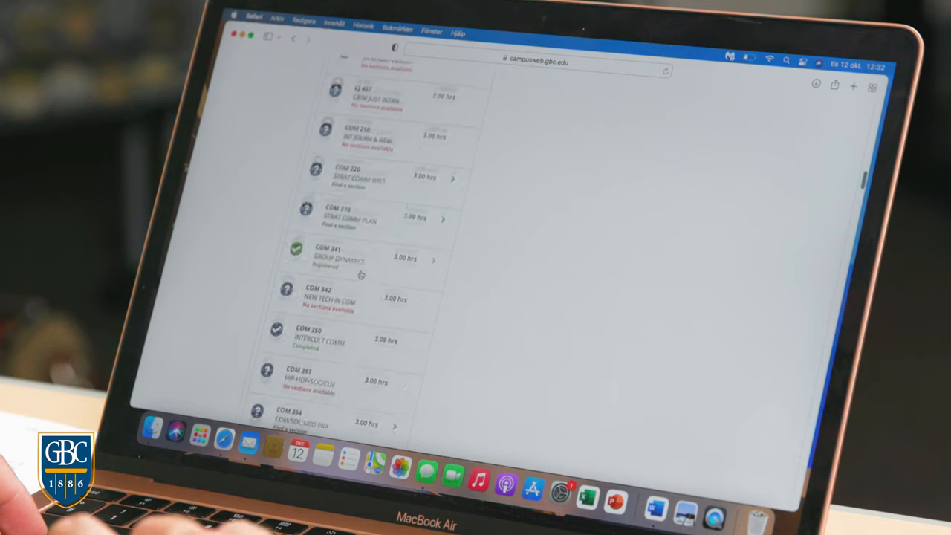
scroll("down", 3)
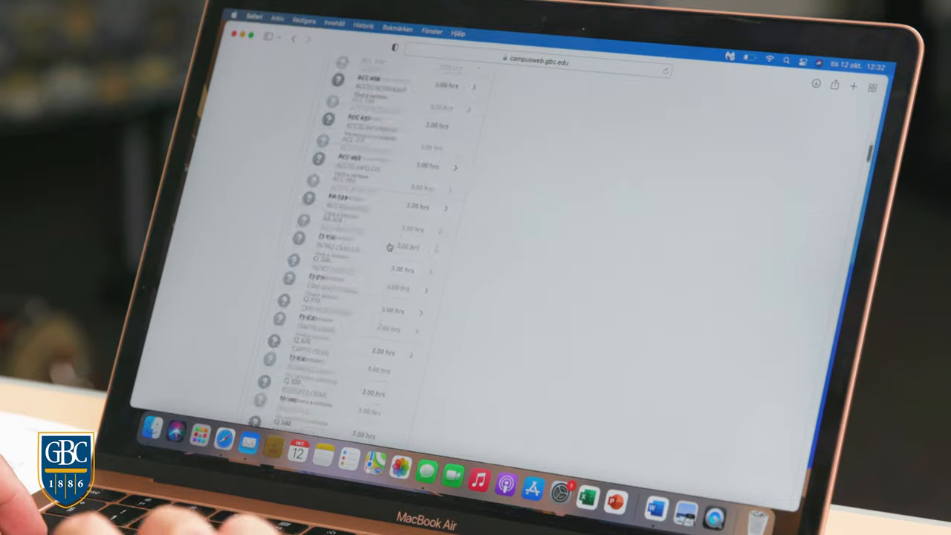
scroll("down", 3)
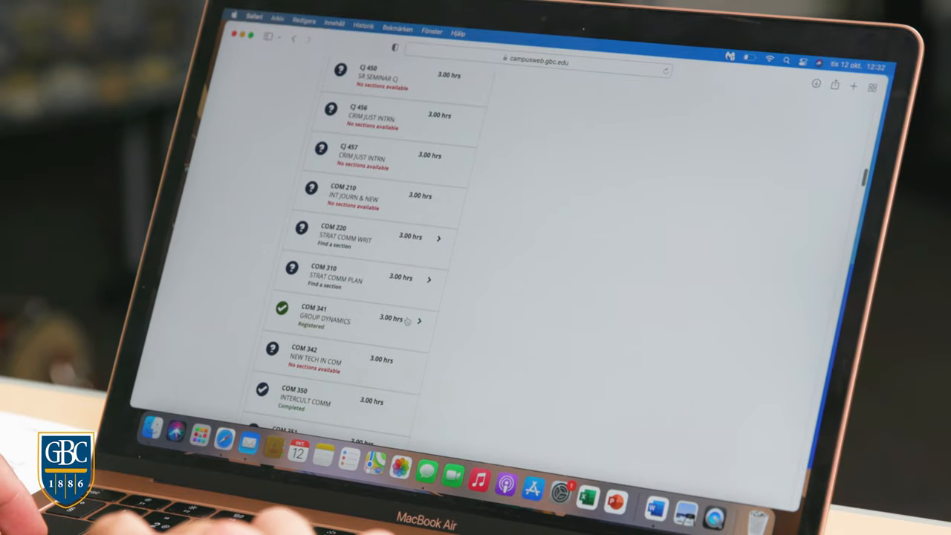
left_click(419, 321)
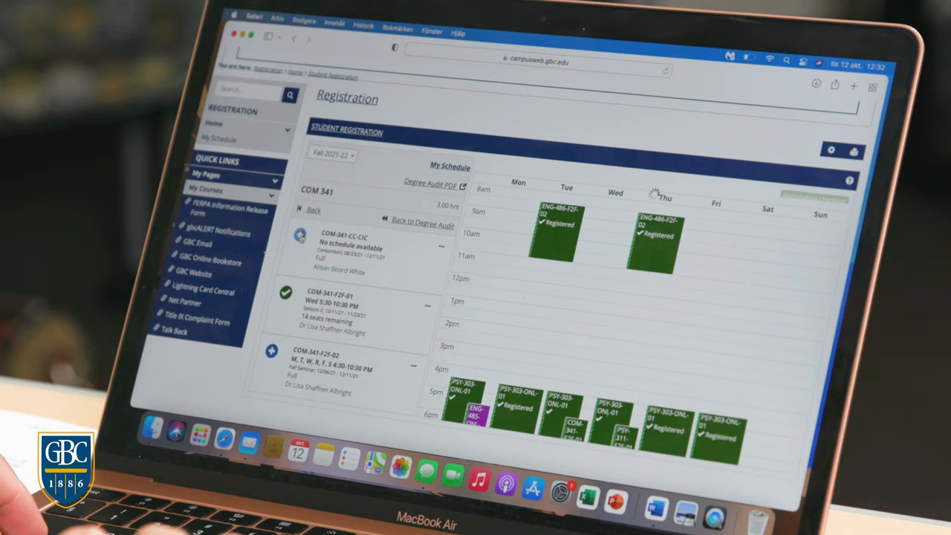
Step: Attempt to register for COM-341-CC-CIC and dismiss the course-is-full notice
left_click(301, 235)
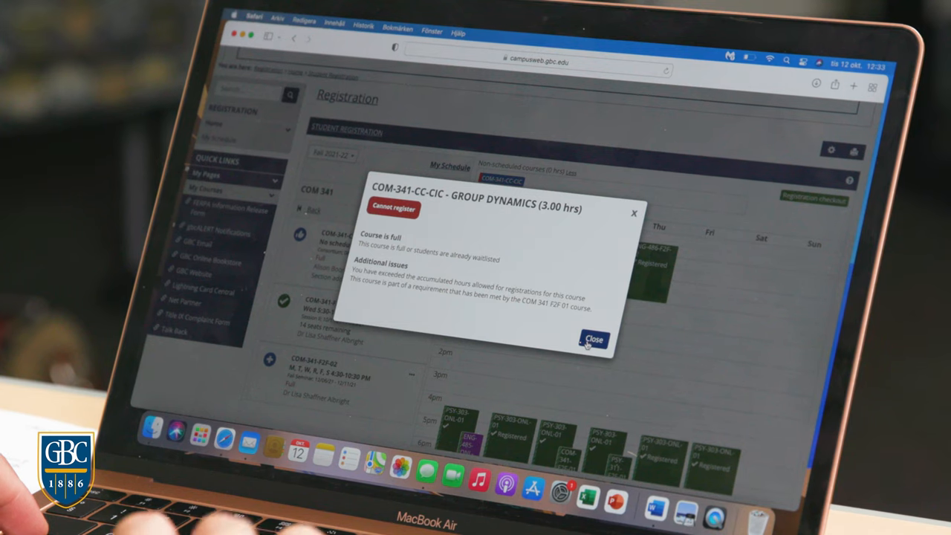
left_click(595, 339)
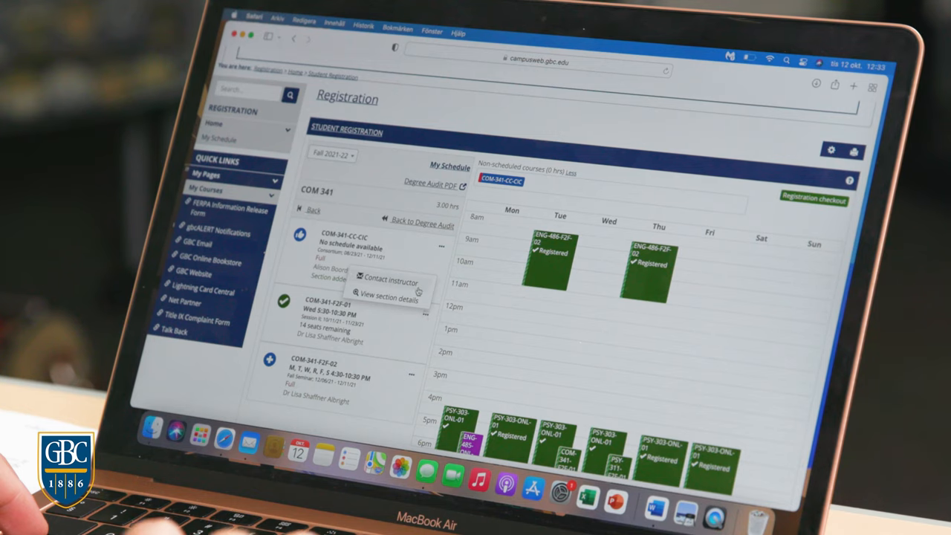
Step: Review the COM-341-F2F-01 section details, then leave for My Schedule
left_click(389, 297)
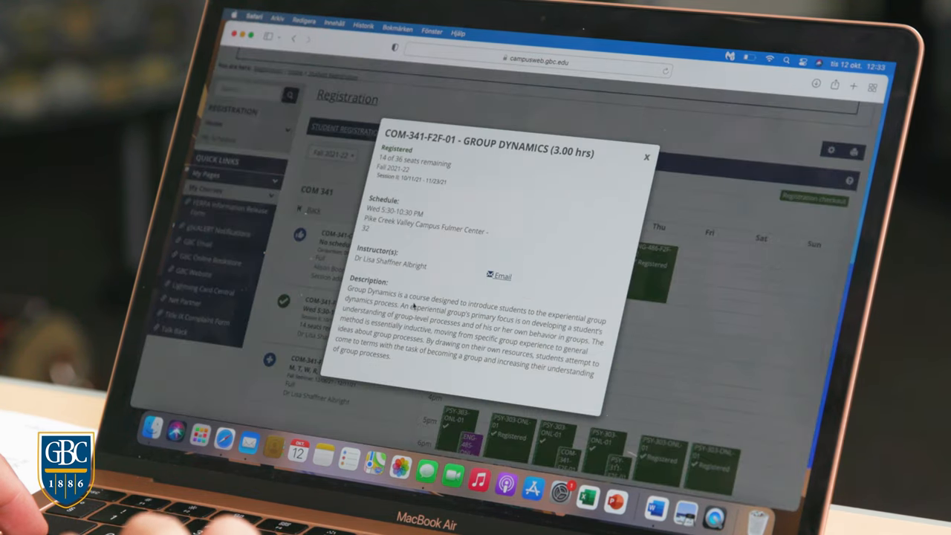
mouse_move(523, 214)
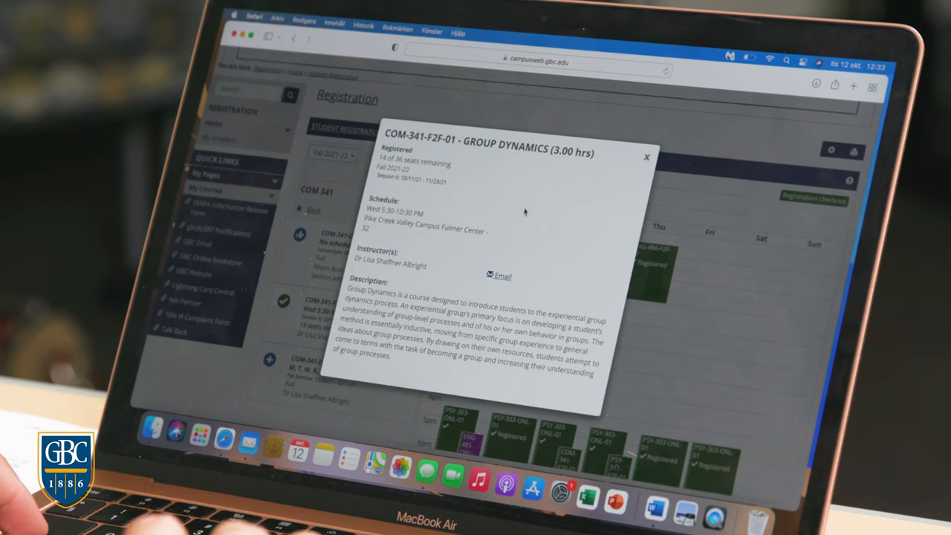
mouse_move(435, 282)
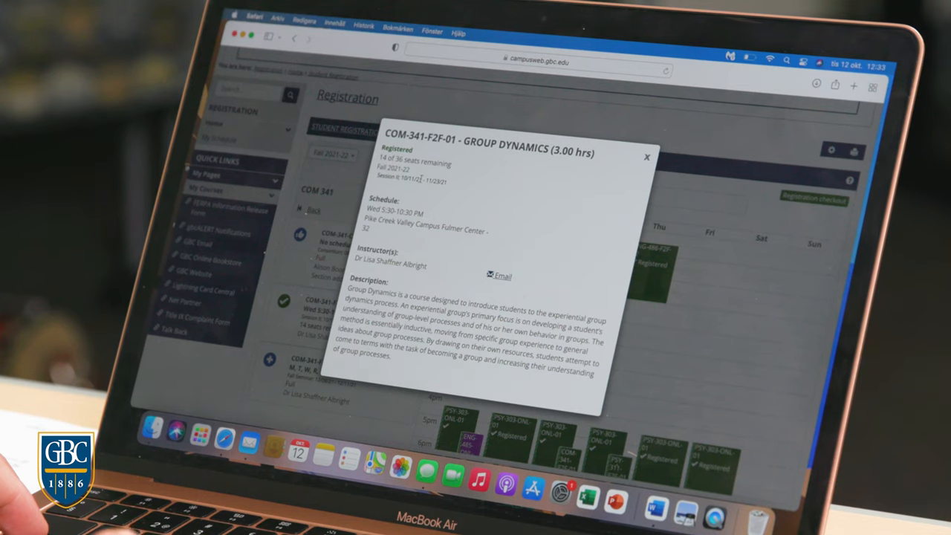
left_click(645, 158)
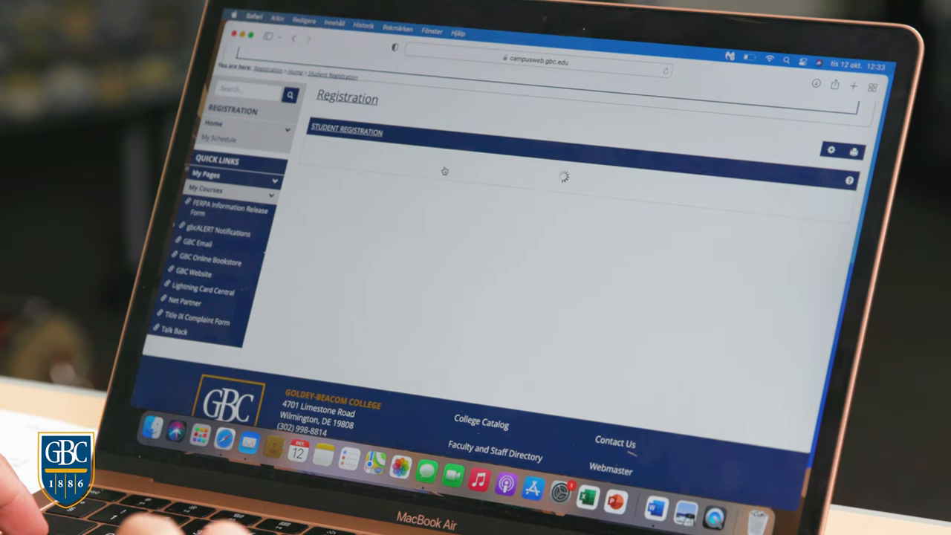
Step: View the printable Fall 2021-22 student schedule from the My Schedule page
left_click(219, 139)
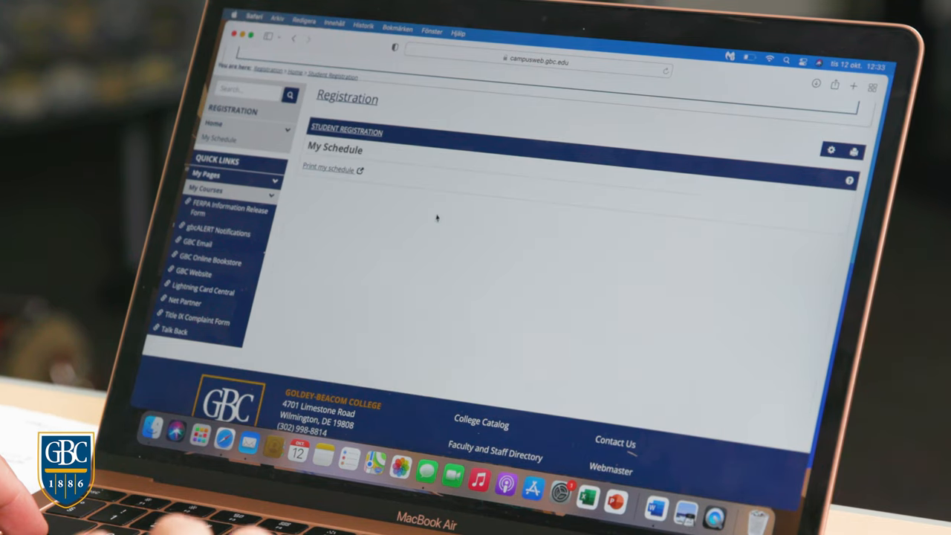
left_click(328, 170)
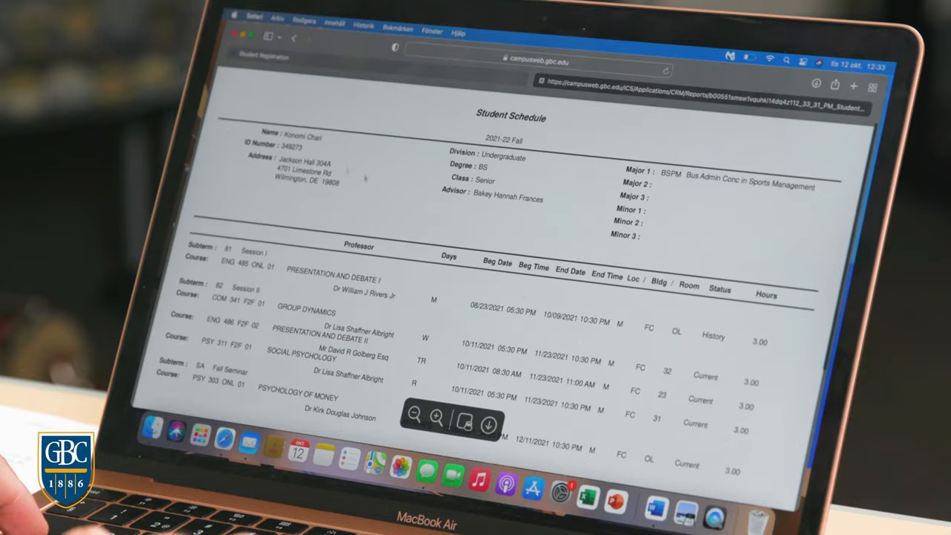
scroll("down", 3)
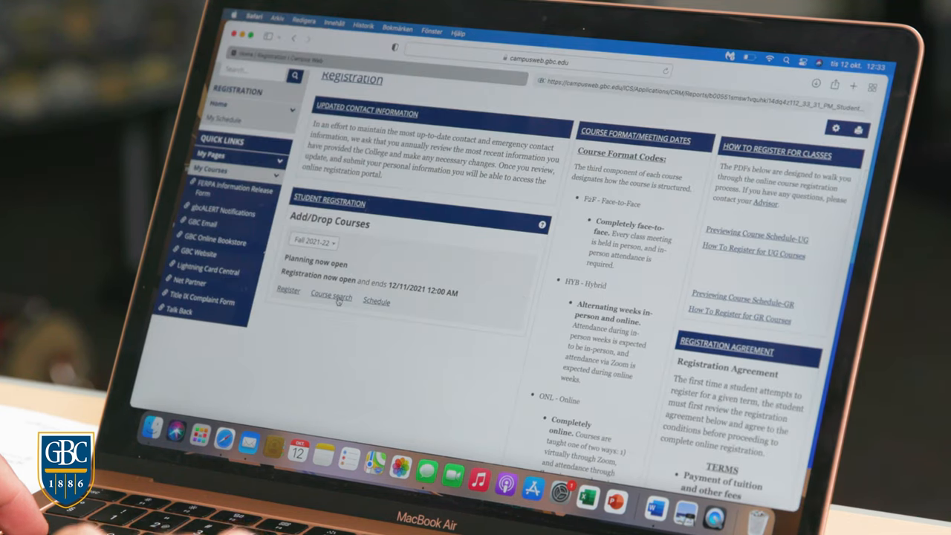
Step: Search Fall 2021-22 courses for code acc206 and review the Meeting Type options
left_click(330, 297)
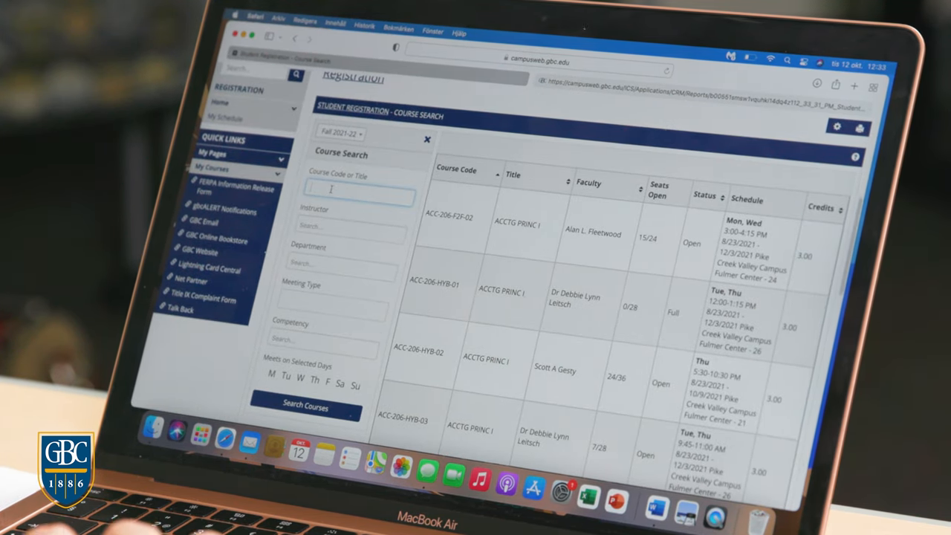
type("a")
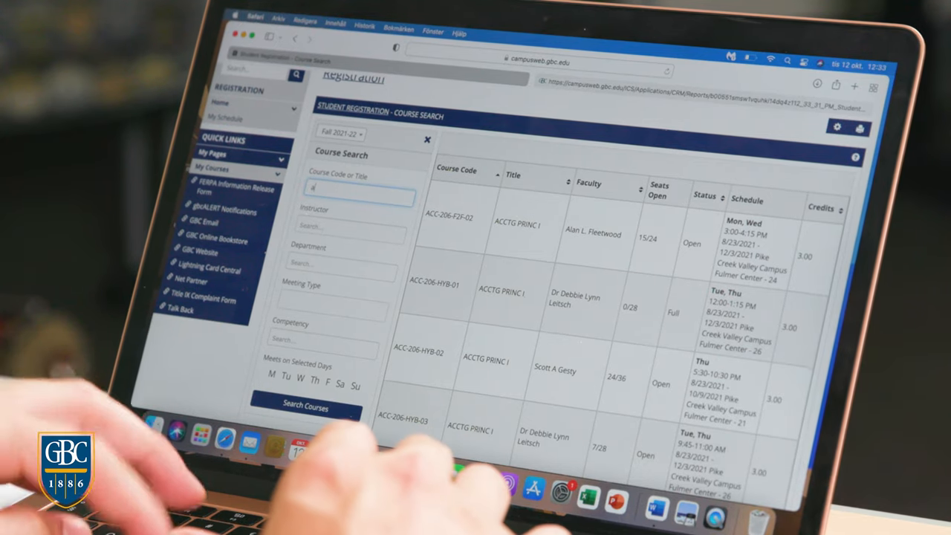
type("acc206")
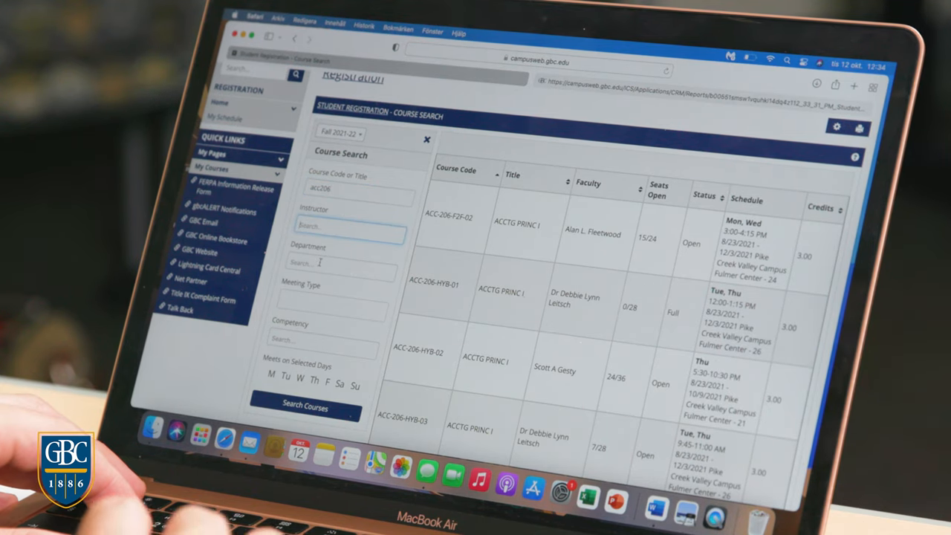
left_click(330, 310)
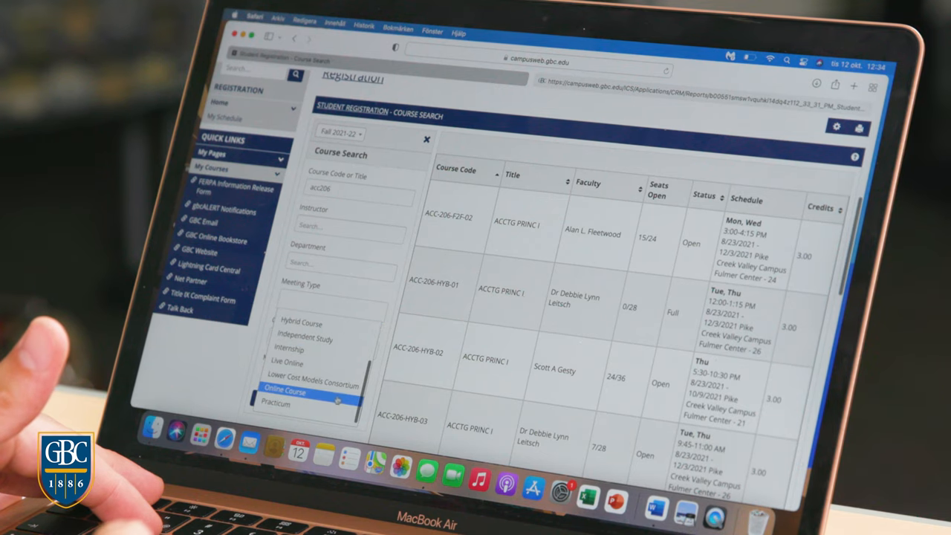
mouse_move(312, 387)
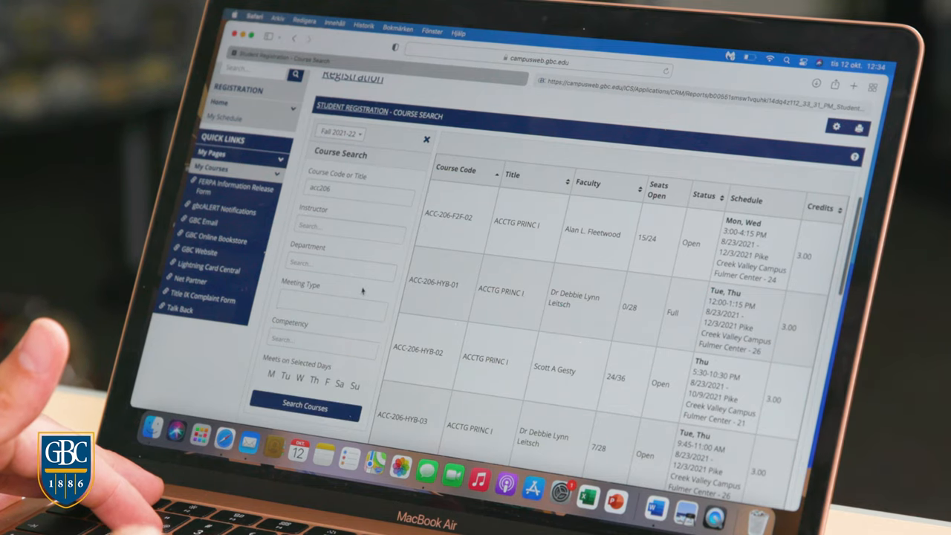
scroll("down", 3)
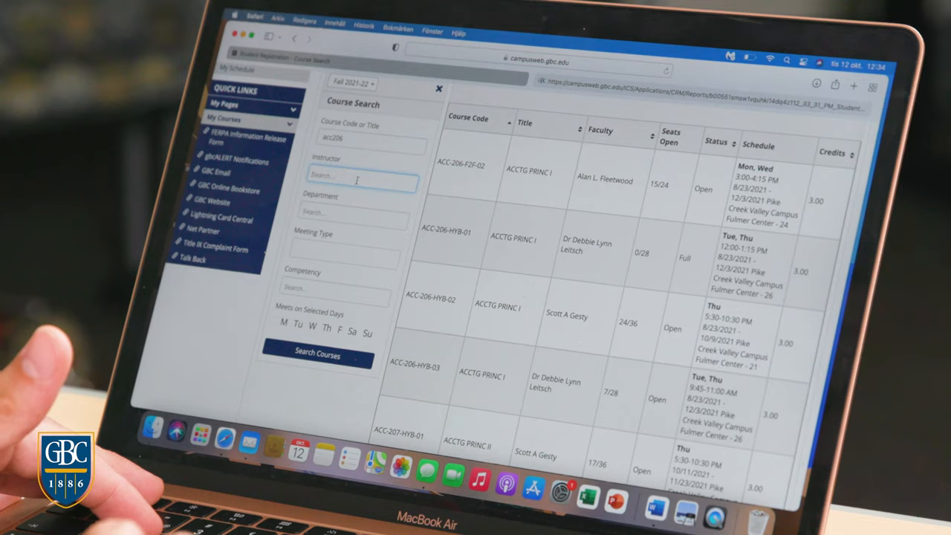
type("alan")
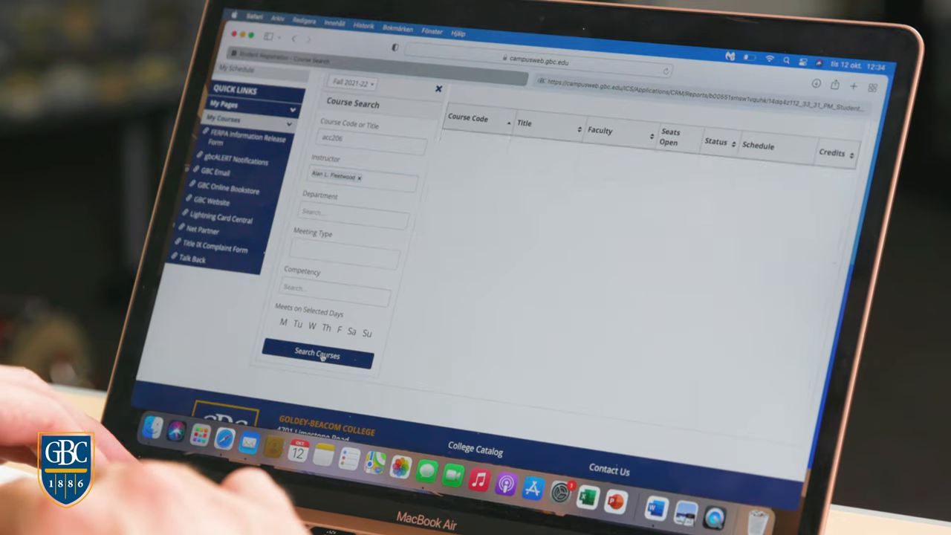
left_click(317, 355)
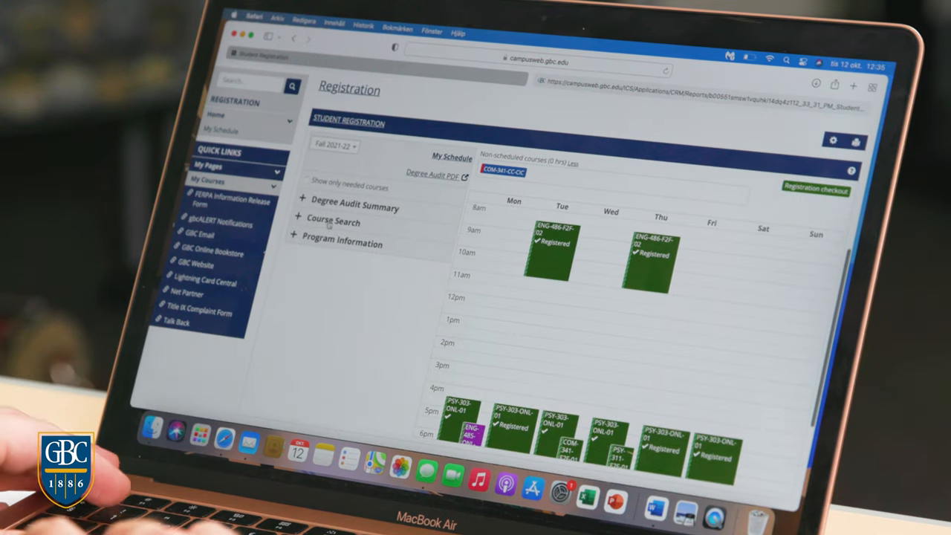
Step: Read the BS Sports Management program information popup and close it
left_click(332, 221)
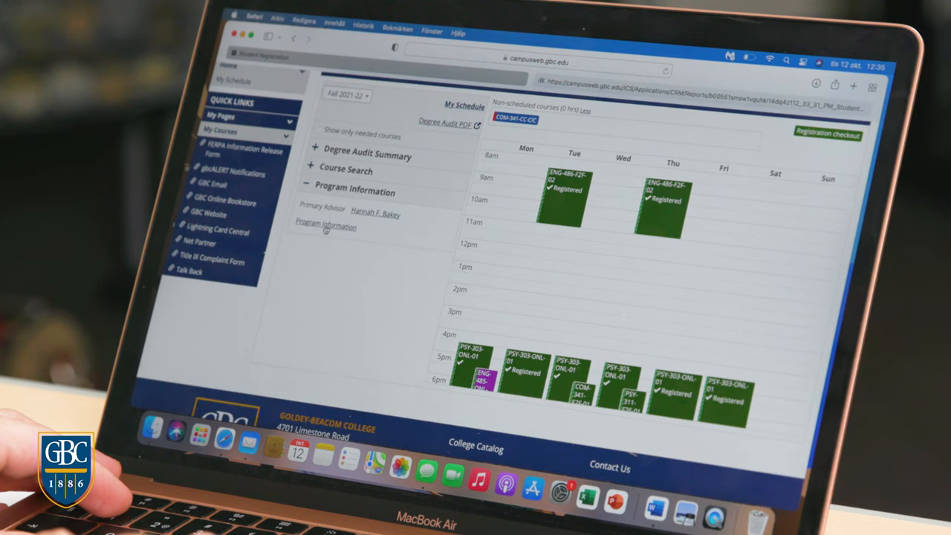
left_click(325, 226)
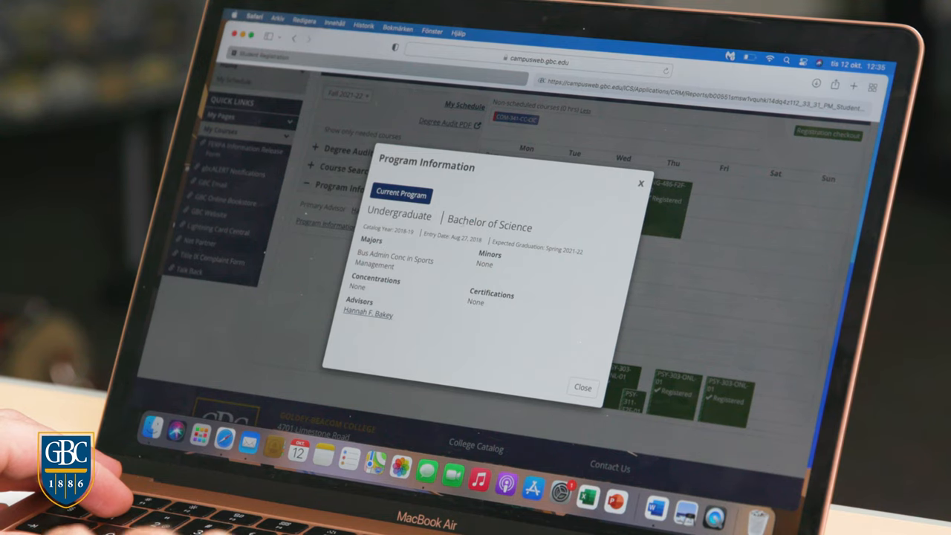
left_click(582, 386)
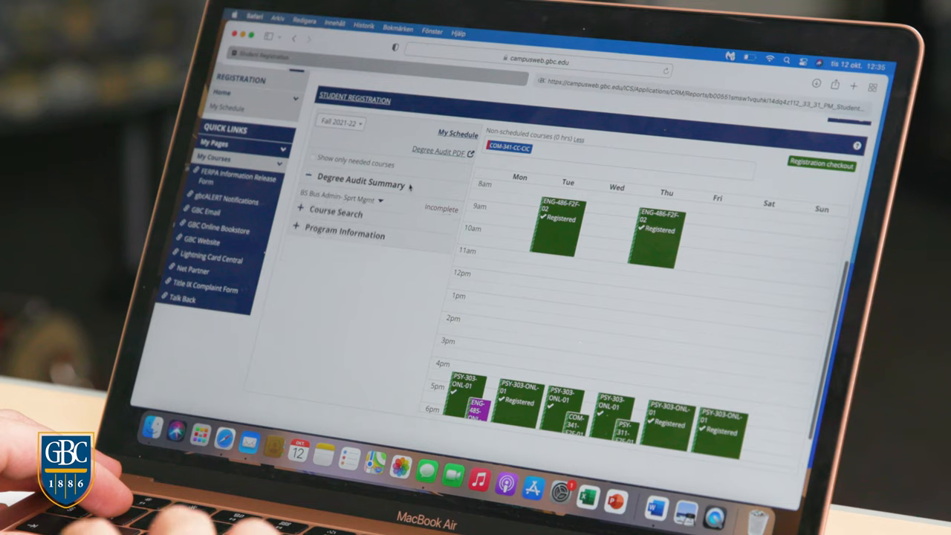
Step: Expand the BS Bus Admin-Sprt Mgmt audit and review year-by-year and elective completion status
left_click(359, 184)
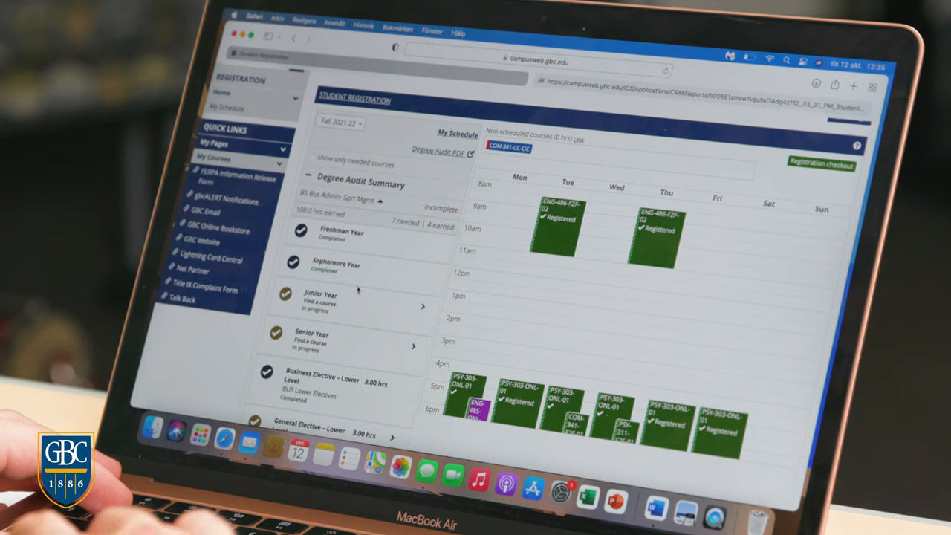
scroll("down", 3)
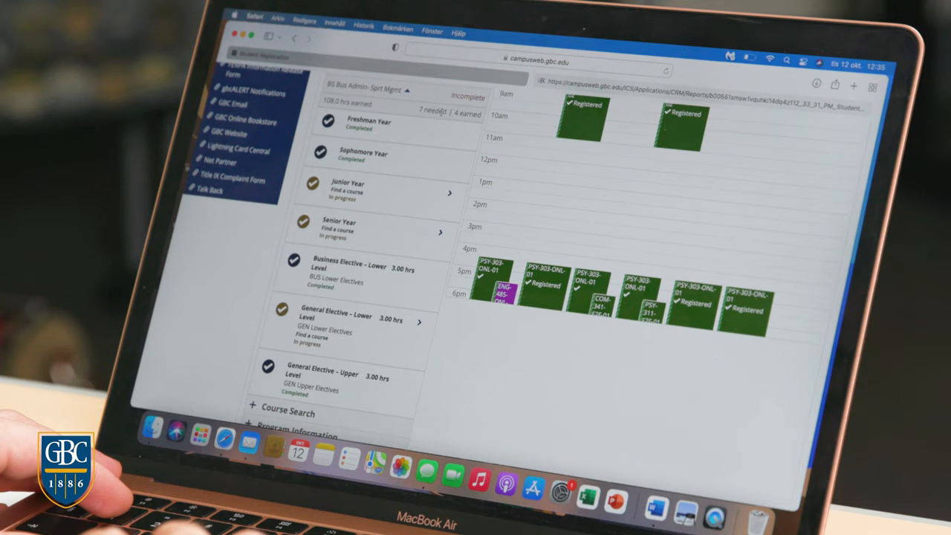
scroll("down", 3)
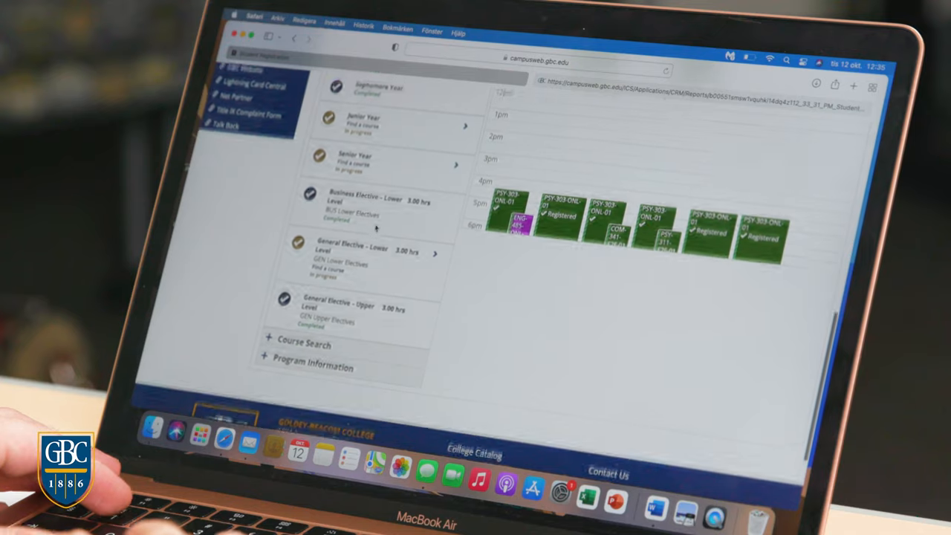